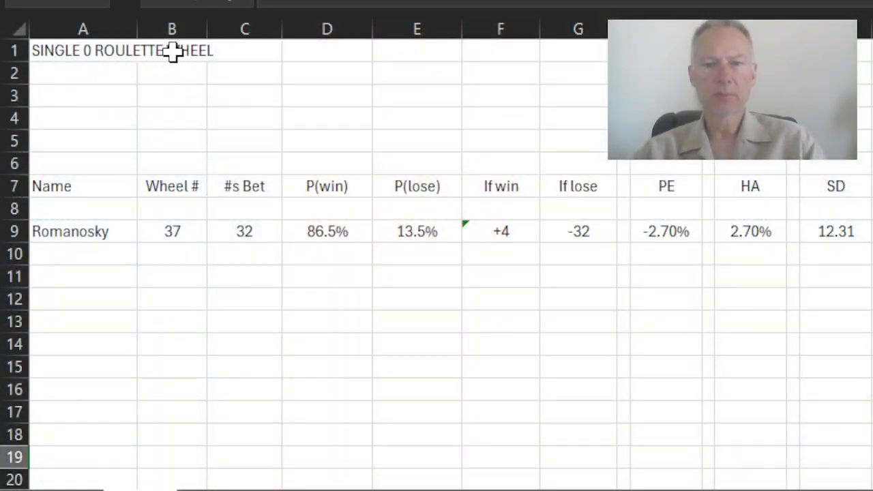
mouse_move(85, 238)
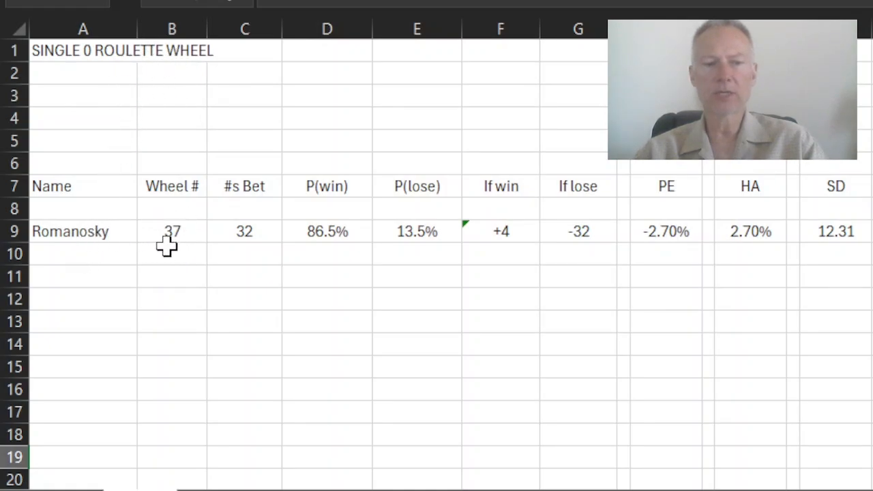
mouse_move(250, 250)
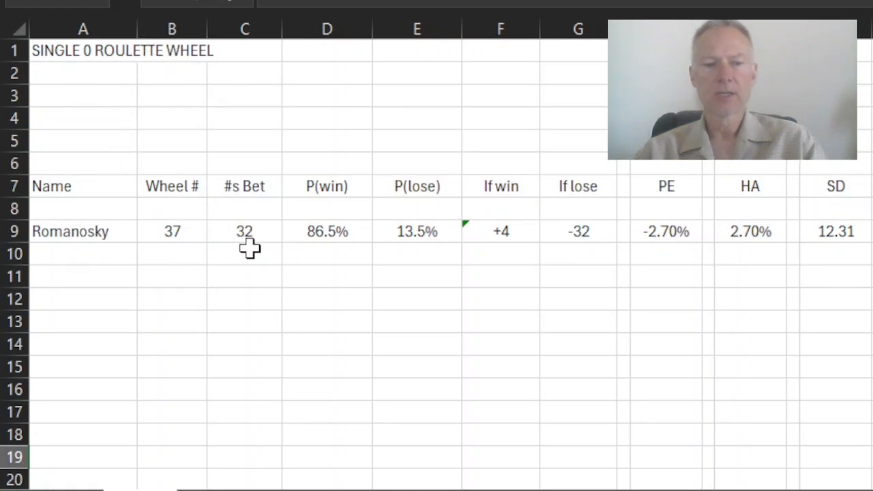
mouse_move(238, 240)
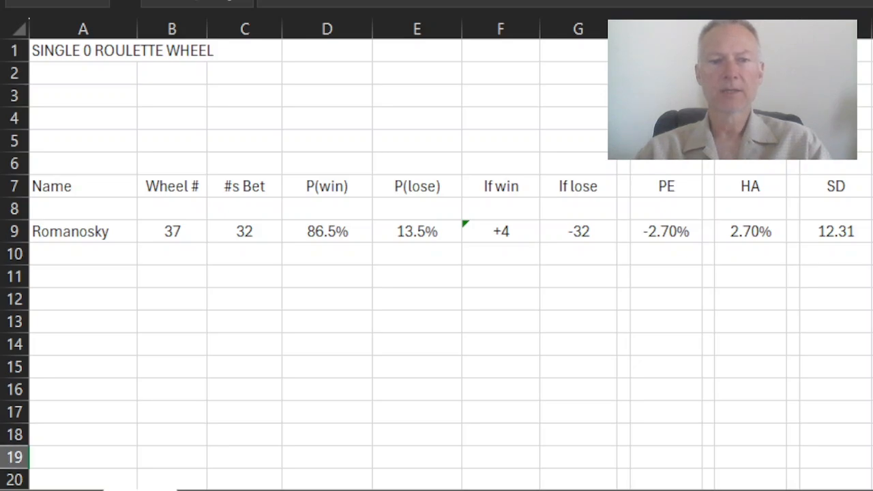
mouse_move(344, 231)
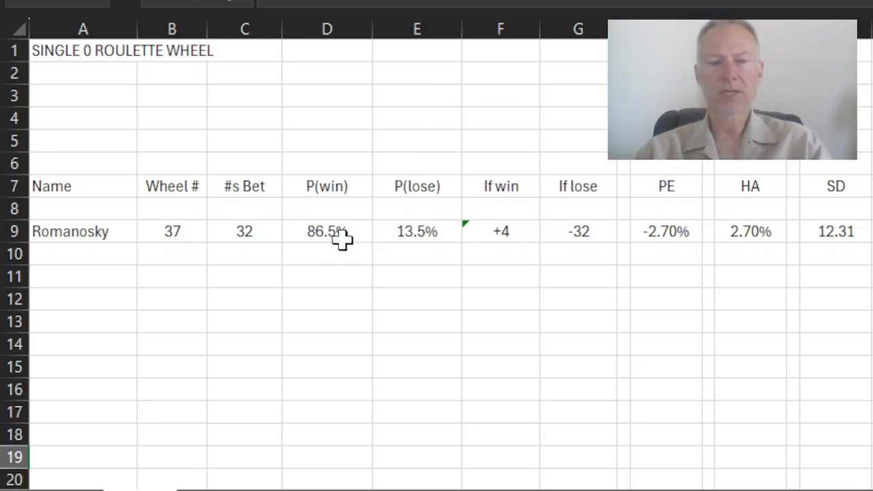
mouse_move(417, 234)
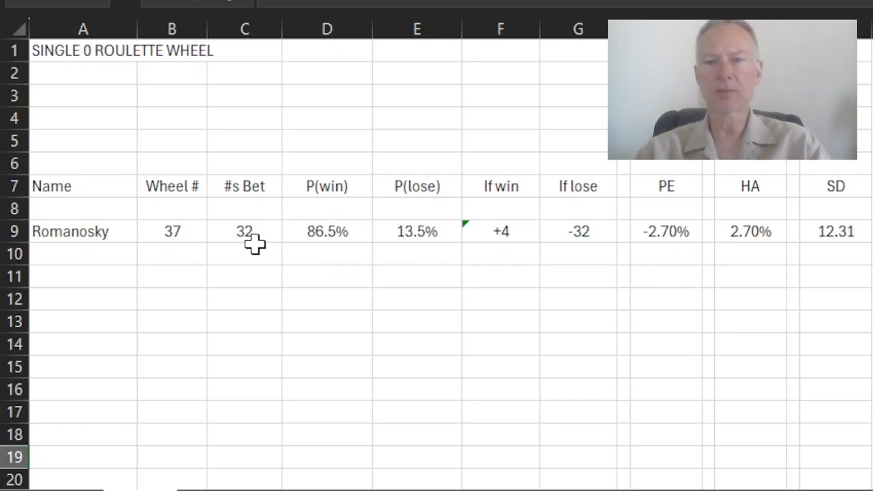
mouse_move(164, 239)
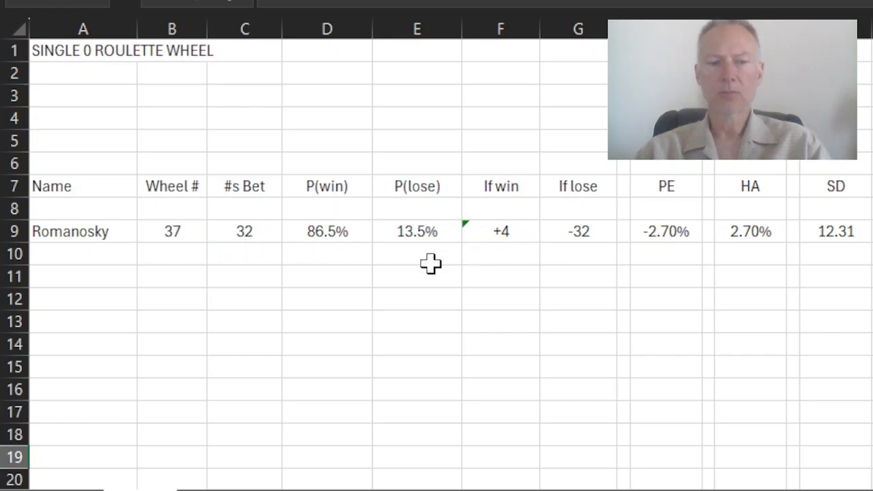
mouse_move(526, 251)
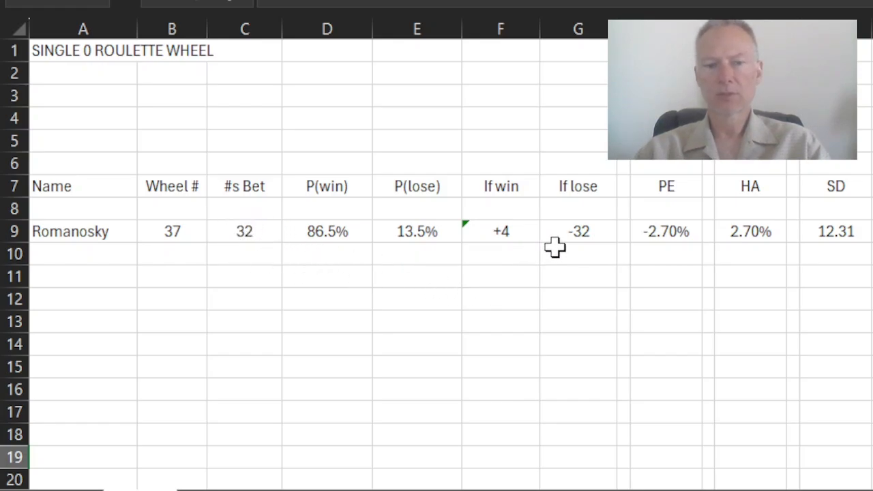
mouse_move(588, 271)
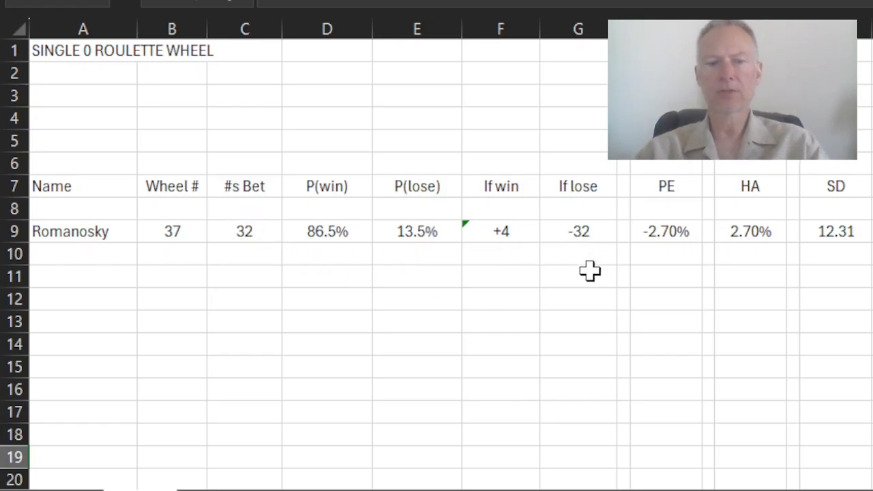
mouse_move(607, 250)
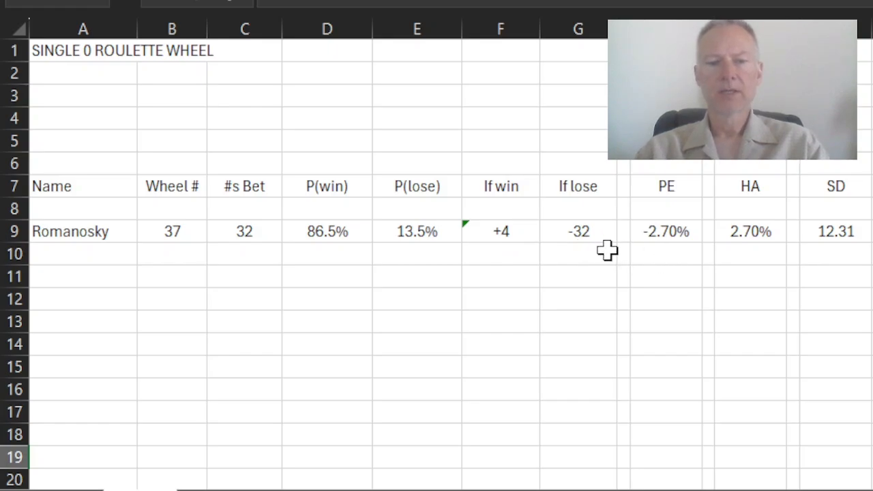
mouse_move(332, 242)
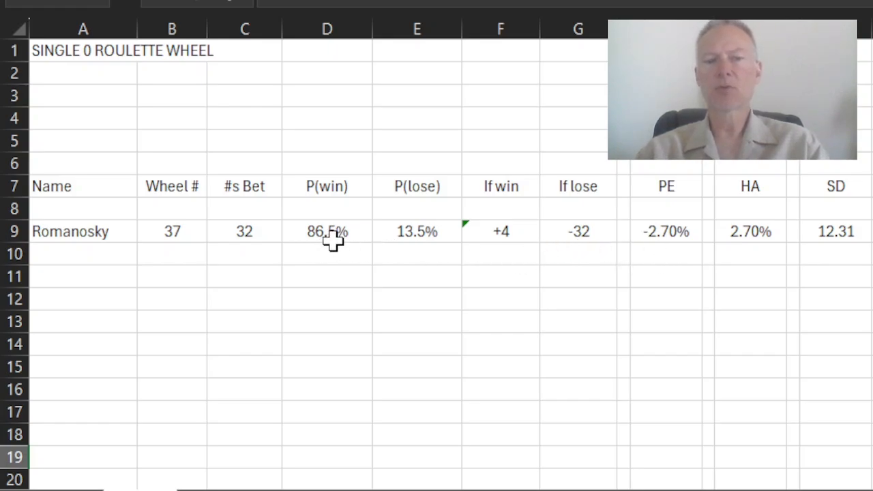
mouse_move(499, 252)
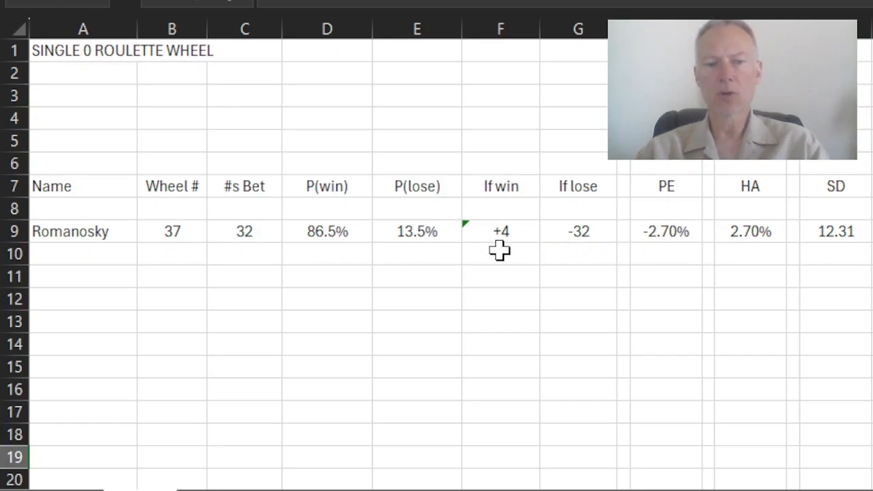
mouse_move(416, 250)
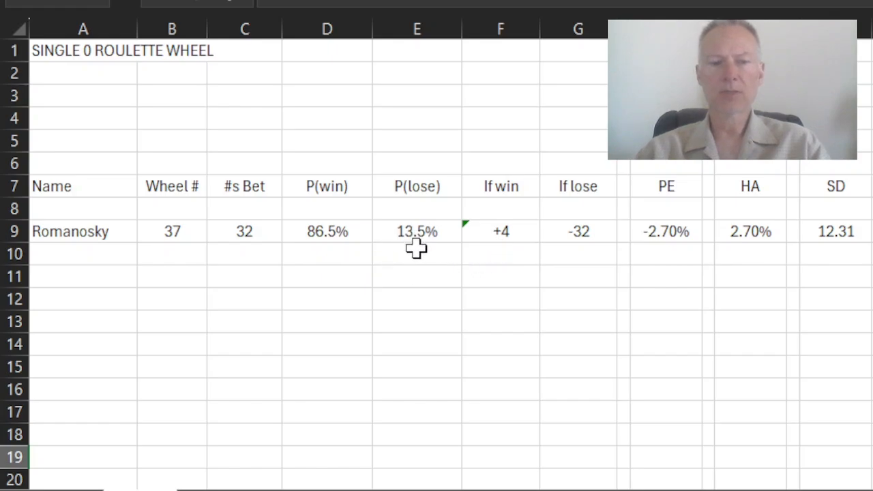
mouse_move(595, 249)
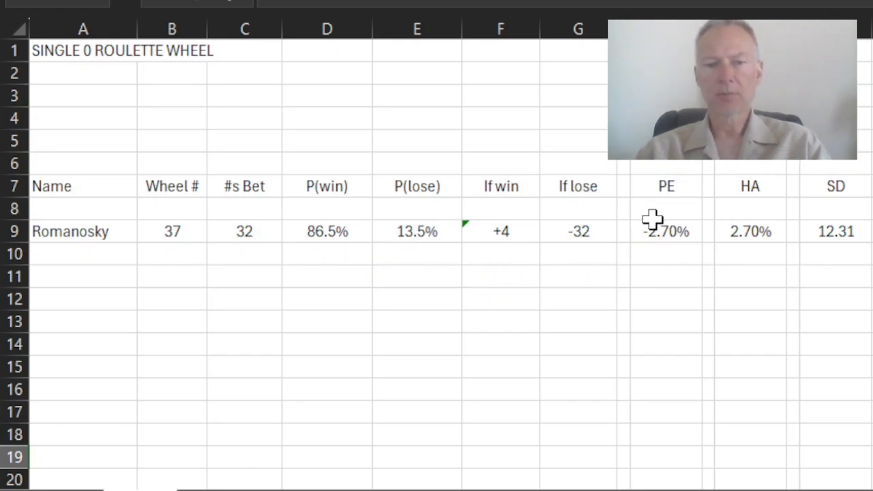
mouse_move(681, 238)
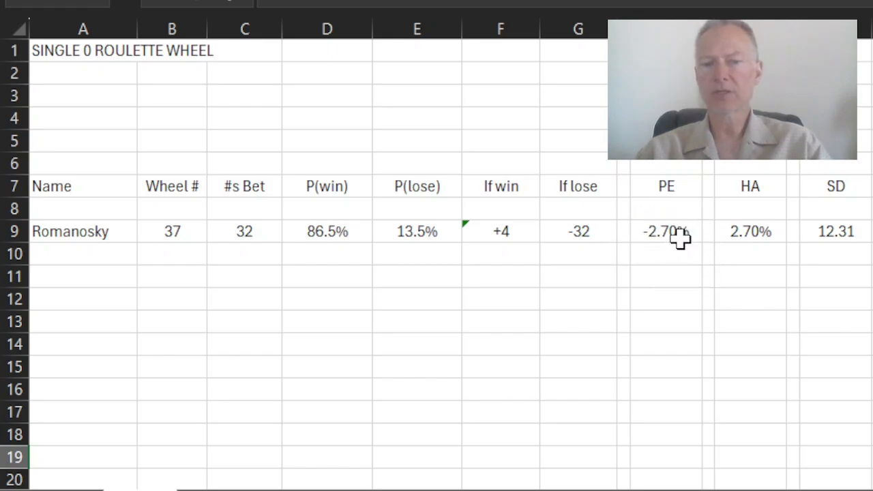
mouse_move(758, 235)
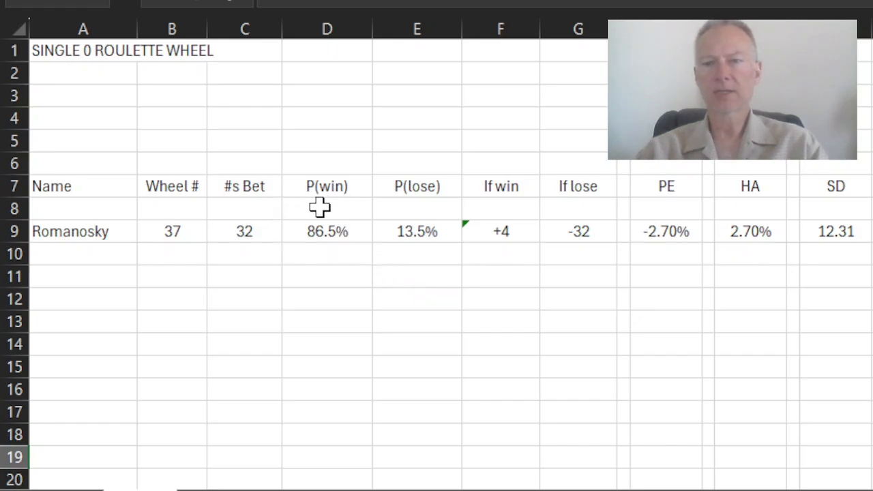
mouse_move(493, 220)
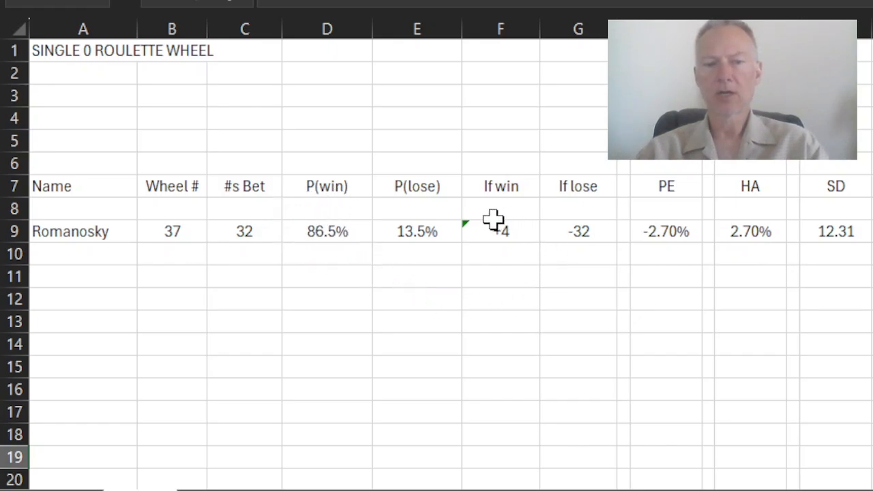
mouse_move(577, 221)
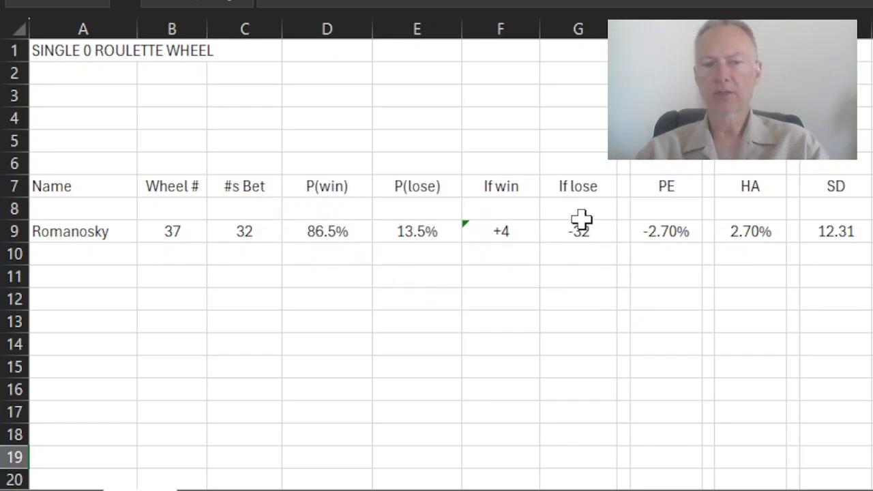
mouse_move(796, 335)
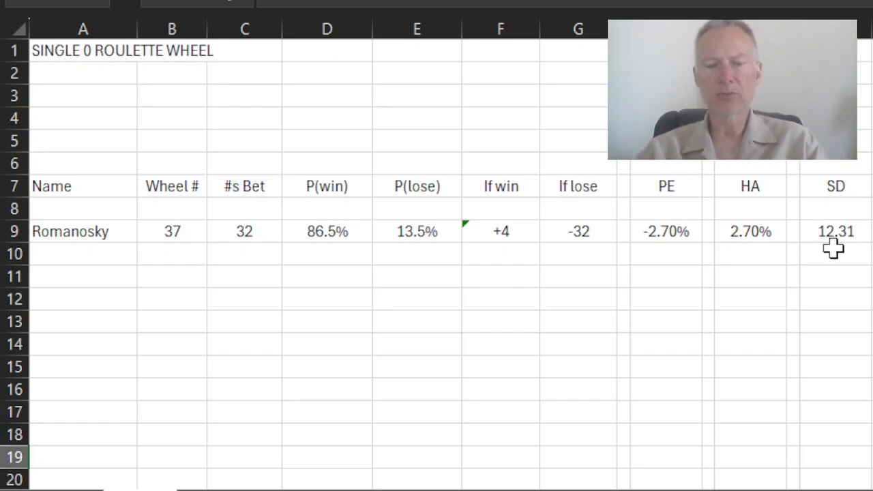
mouse_move(847, 253)
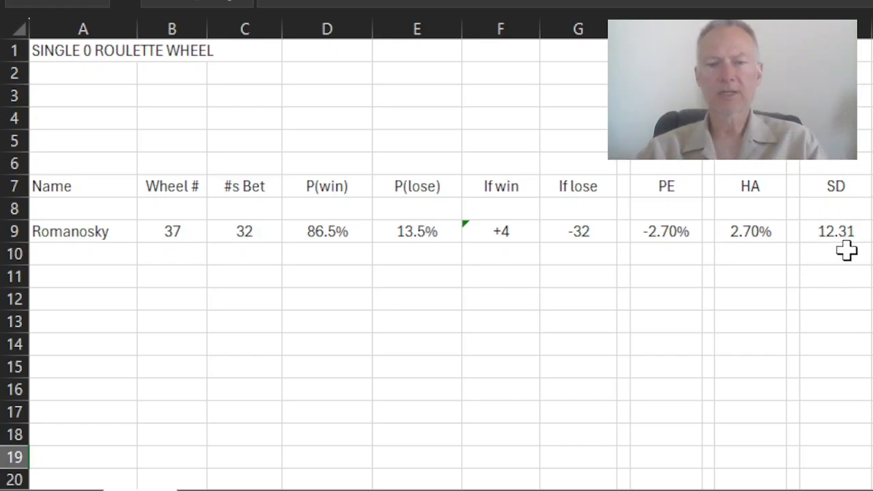
mouse_move(234, 242)
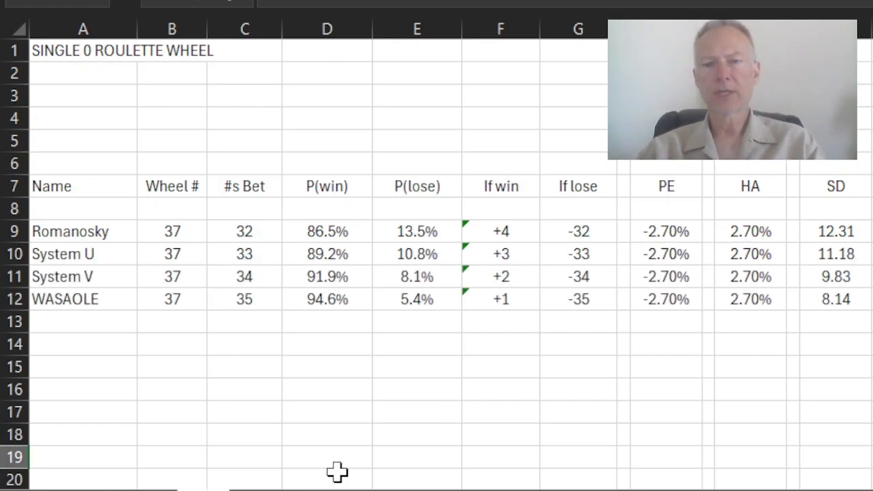
mouse_move(251, 223)
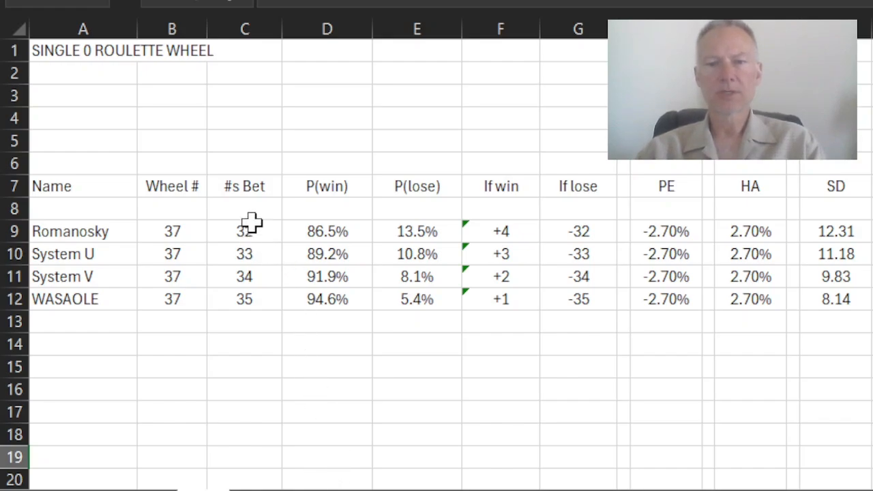
mouse_move(107, 257)
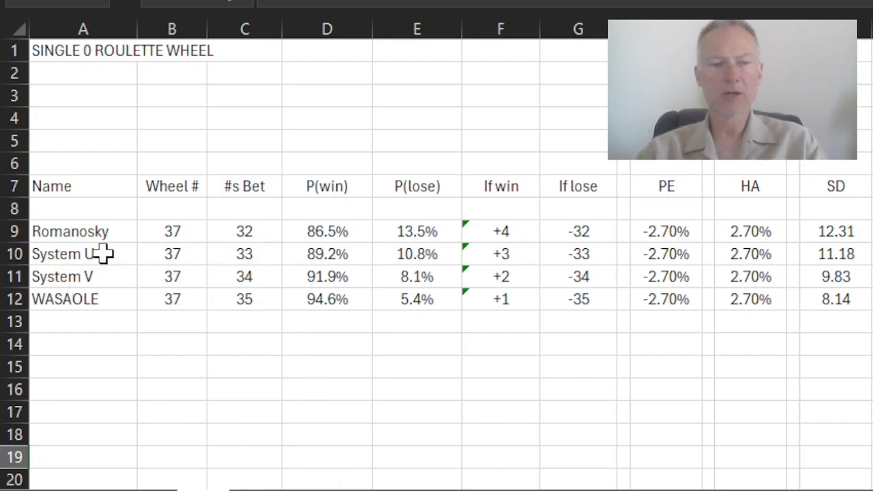
mouse_move(60, 316)
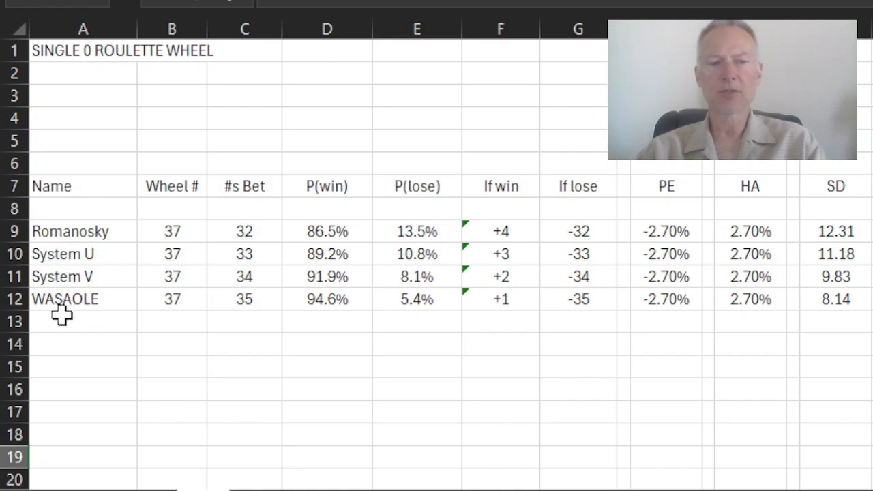
mouse_move(96, 306)
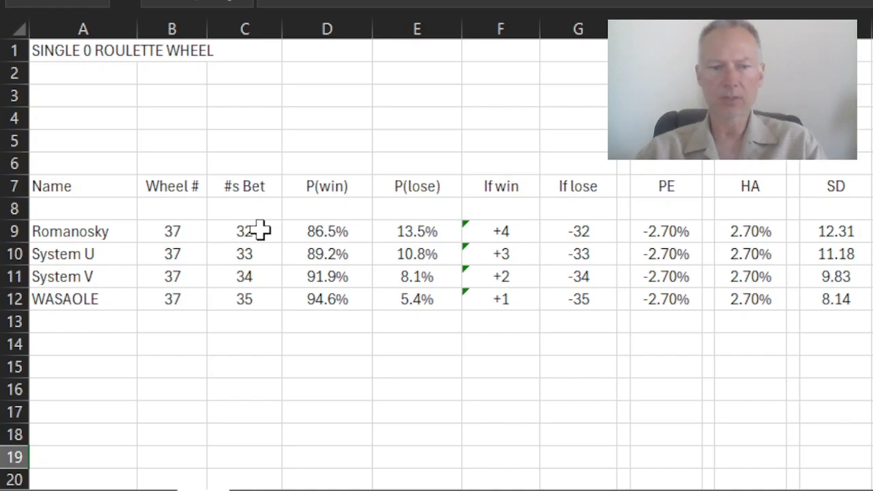
mouse_move(264, 247)
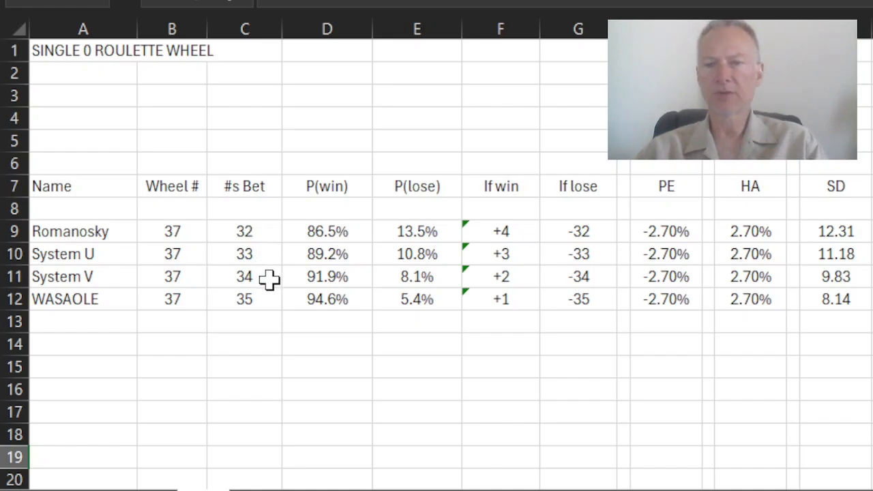
mouse_move(266, 305)
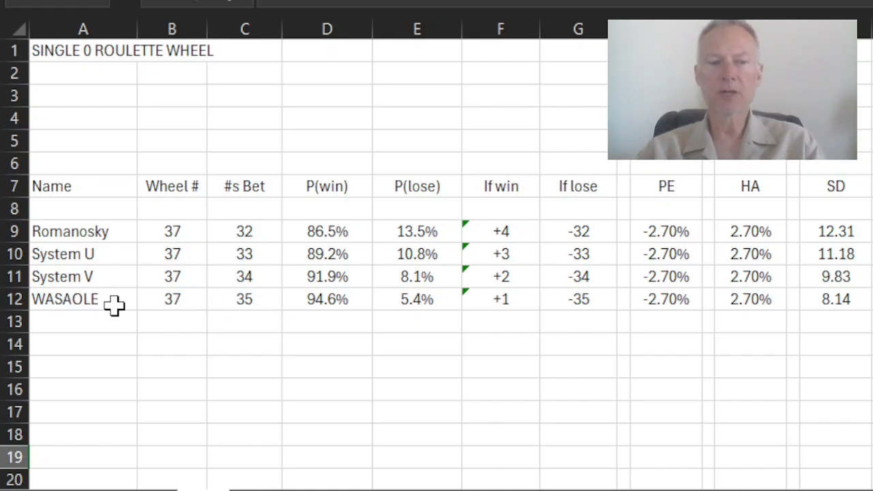
mouse_move(276, 298)
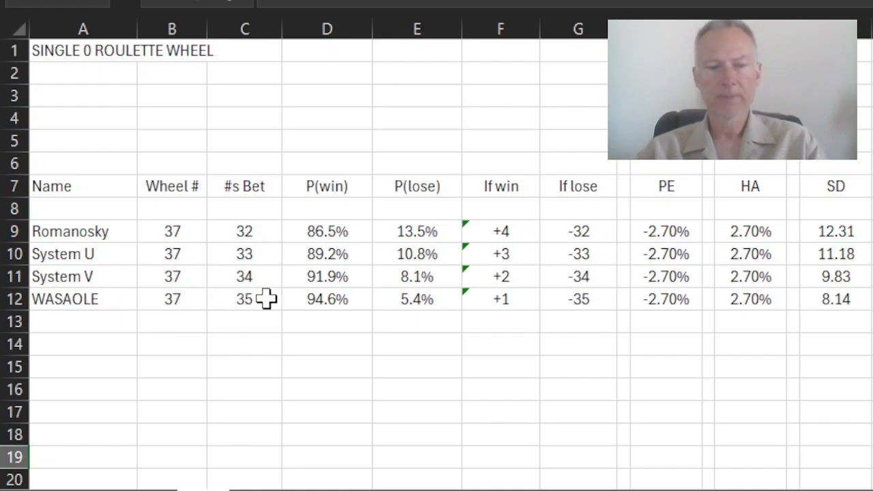
mouse_move(346, 234)
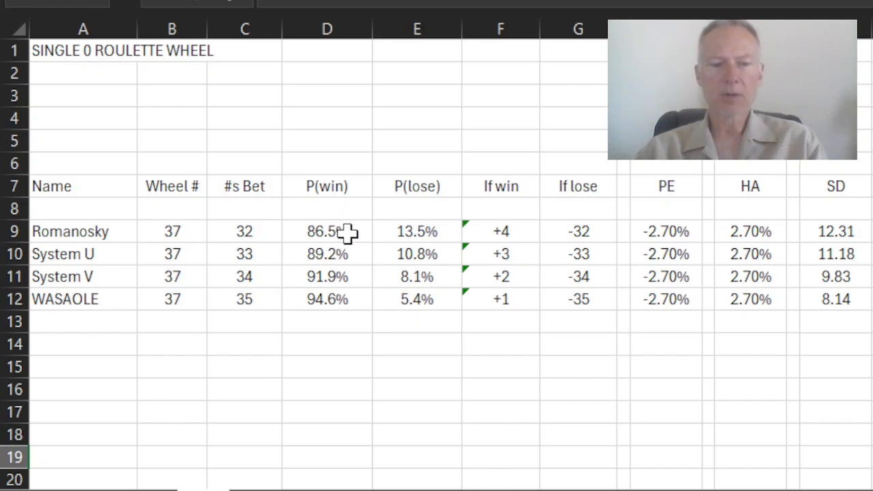
mouse_move(259, 256)
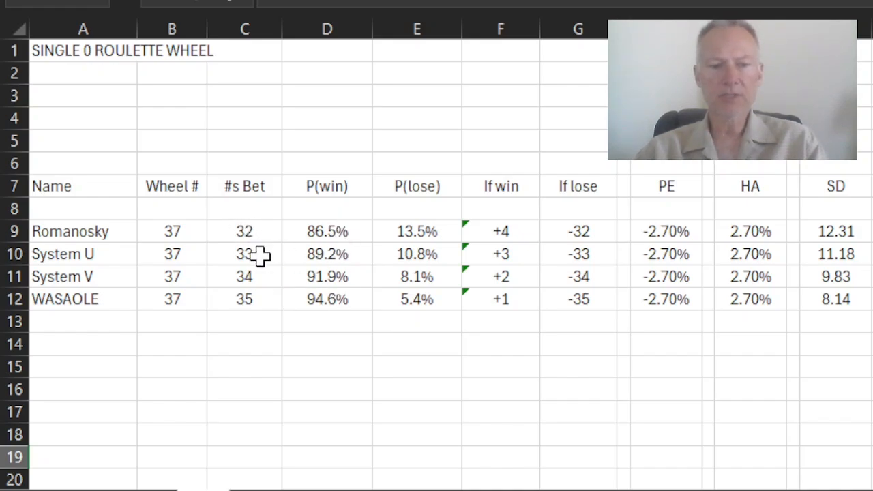
mouse_move(258, 309)
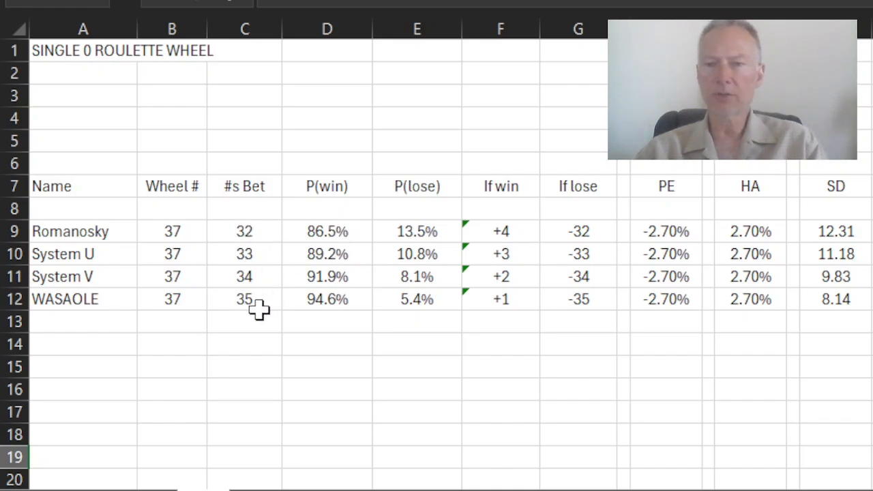
mouse_move(345, 245)
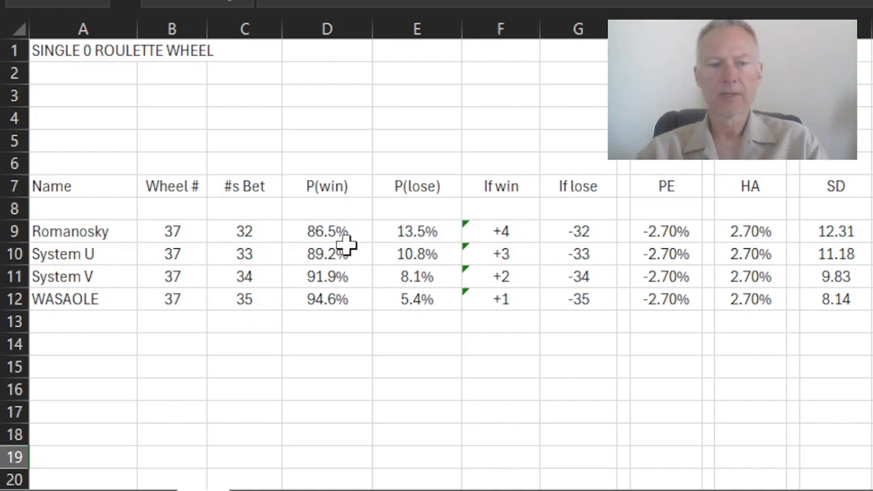
mouse_move(365, 292)
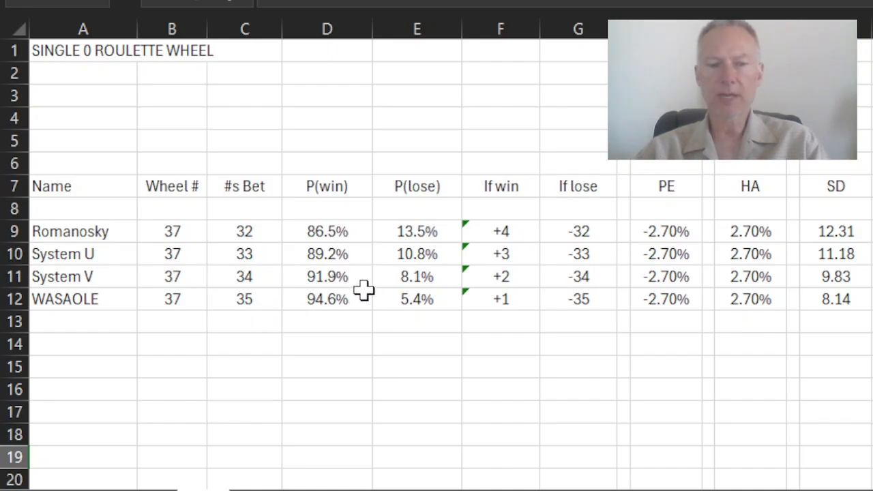
mouse_move(334, 277)
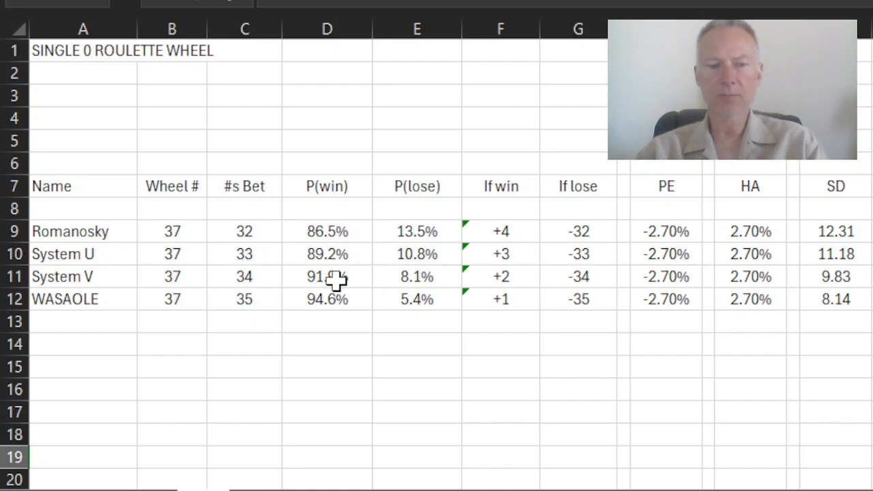
mouse_move(345, 301)
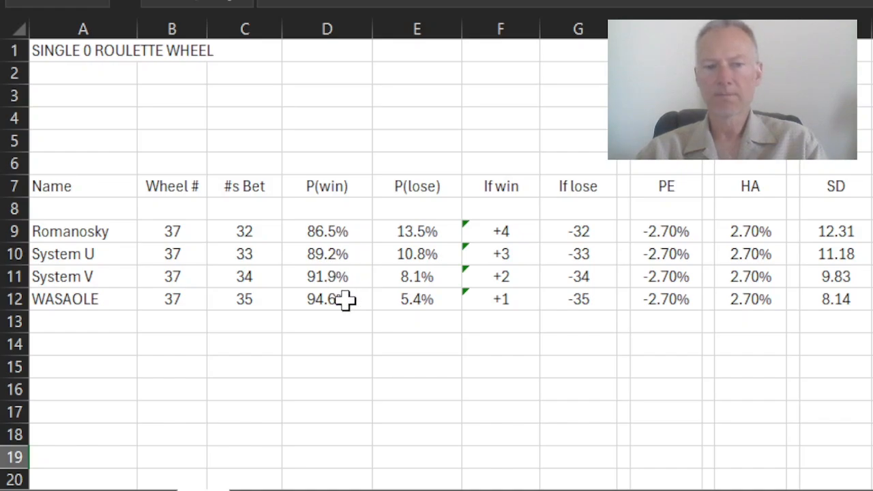
mouse_move(418, 276)
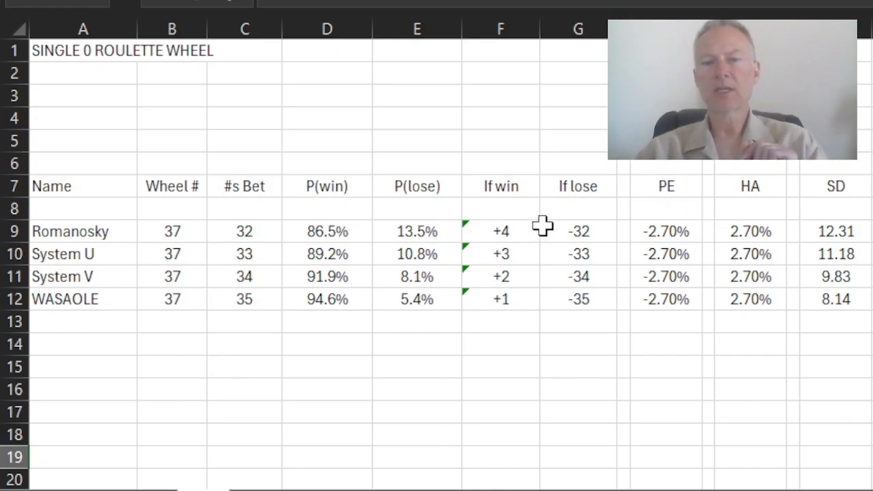
mouse_move(513, 243)
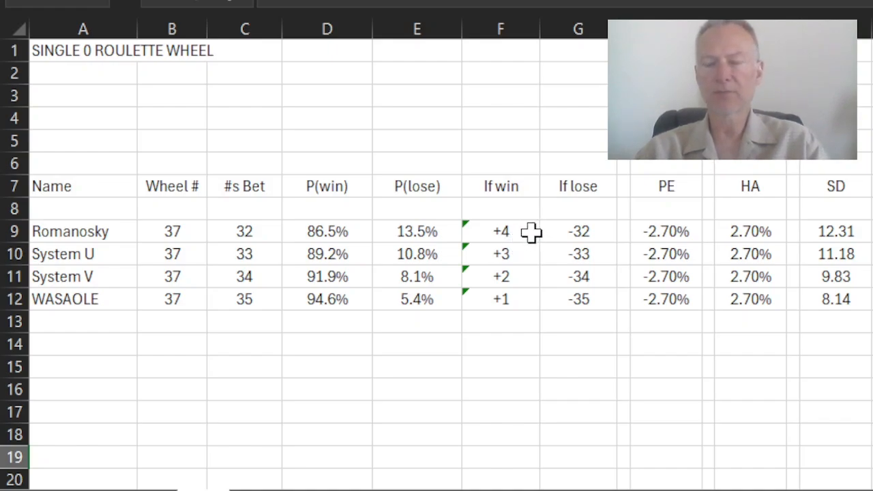
mouse_move(529, 255)
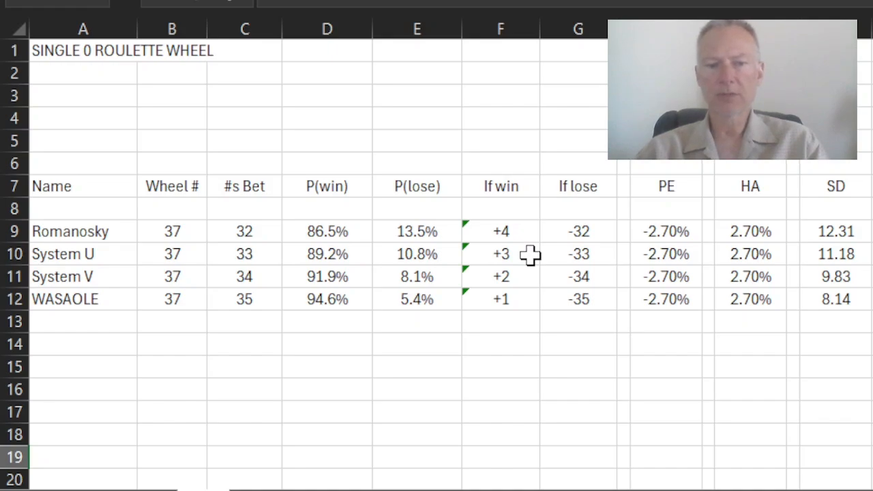
mouse_move(501, 291)
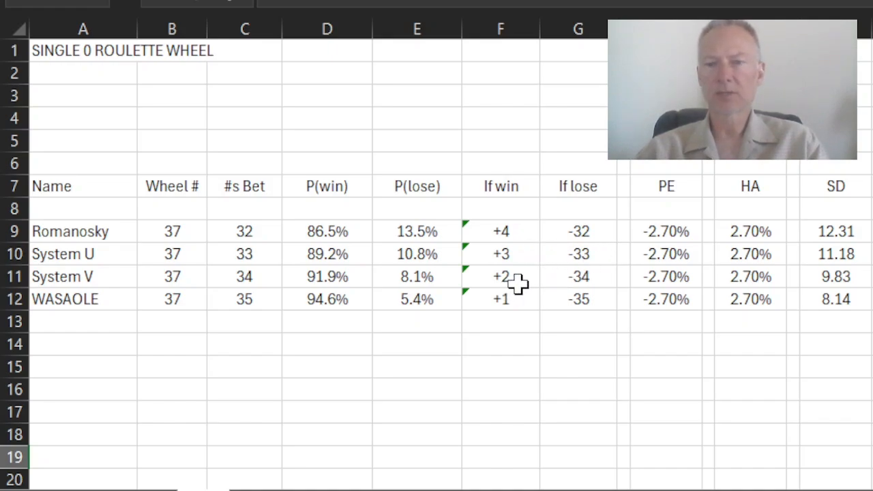
mouse_move(550, 290)
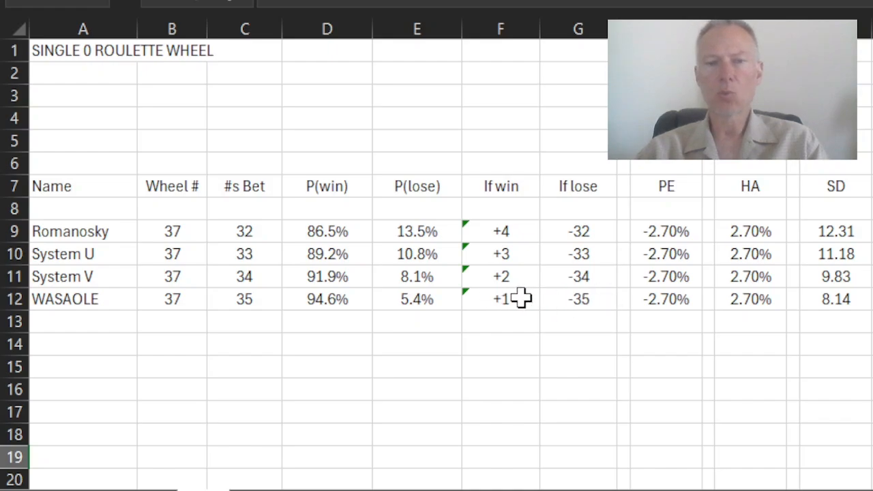
mouse_move(521, 299)
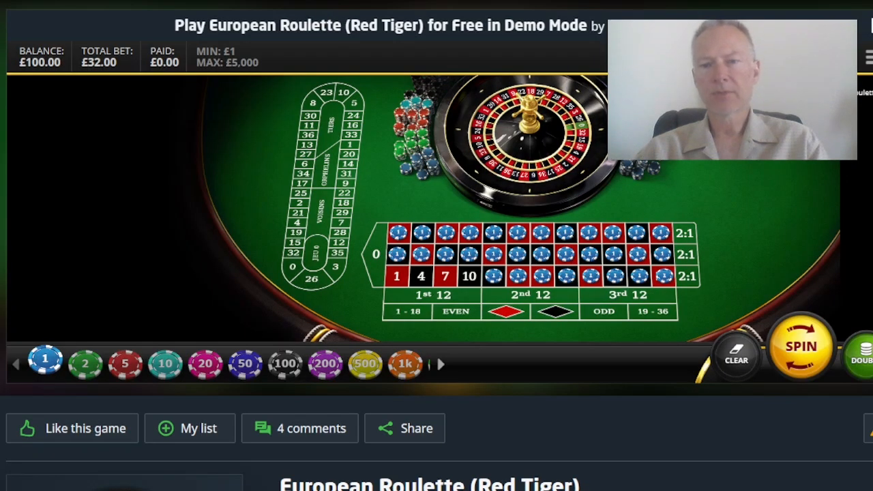
Switch to the European Roulette demo showing £32 of chips covering all numbers except 0, 1, 4, 7, 10
click(379, 253)
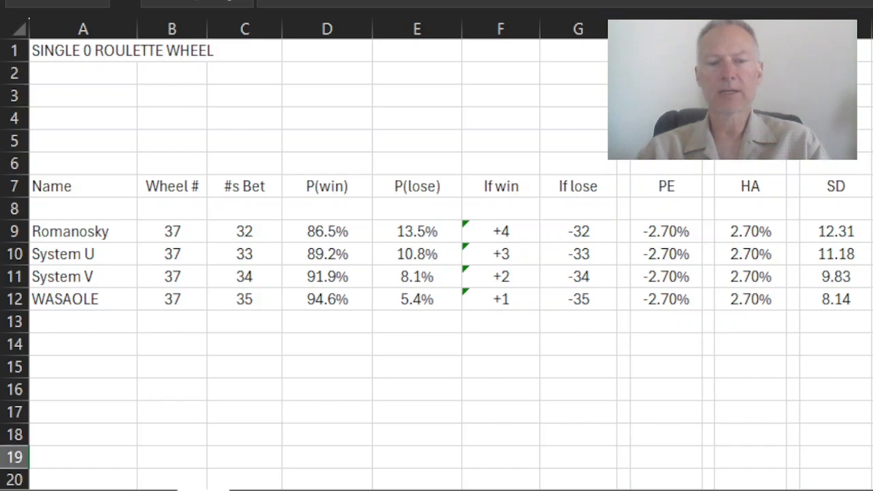
mouse_move(245, 307)
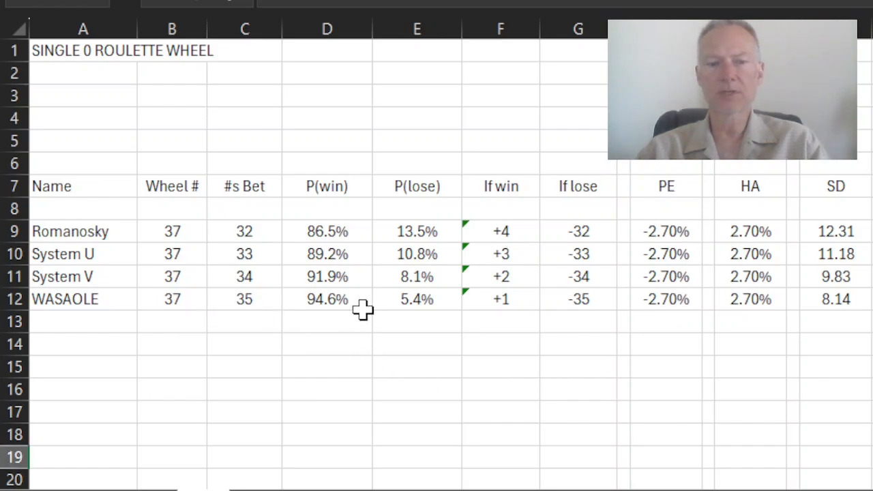
mouse_move(502, 287)
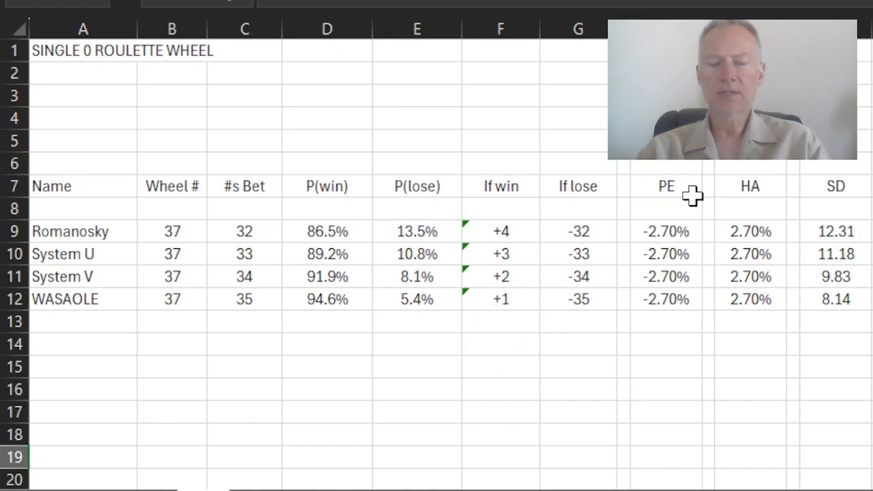
mouse_move(736, 199)
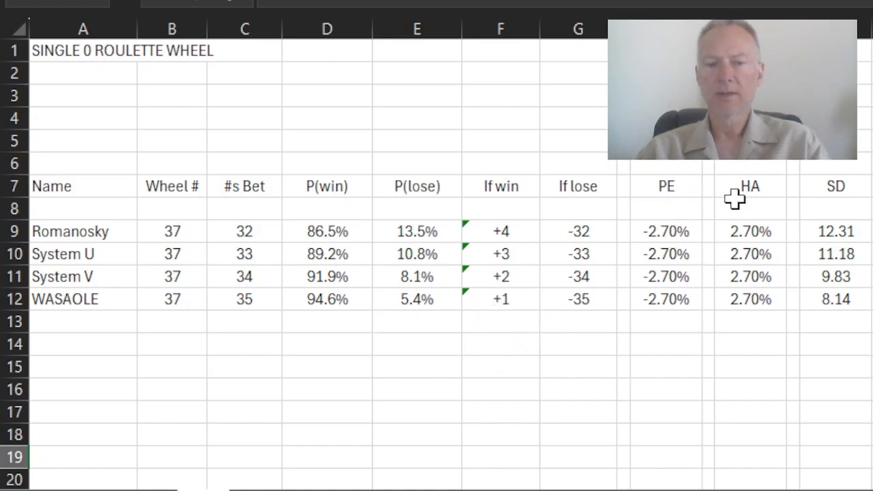
mouse_move(753, 320)
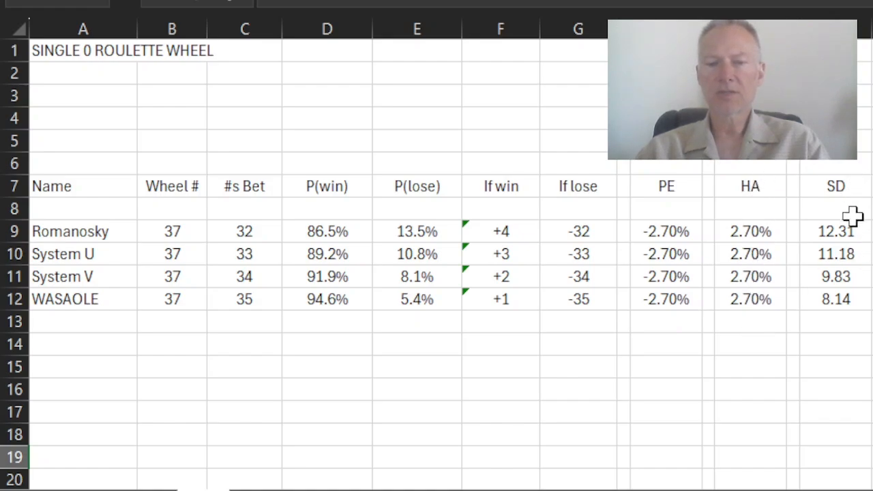
mouse_move(858, 301)
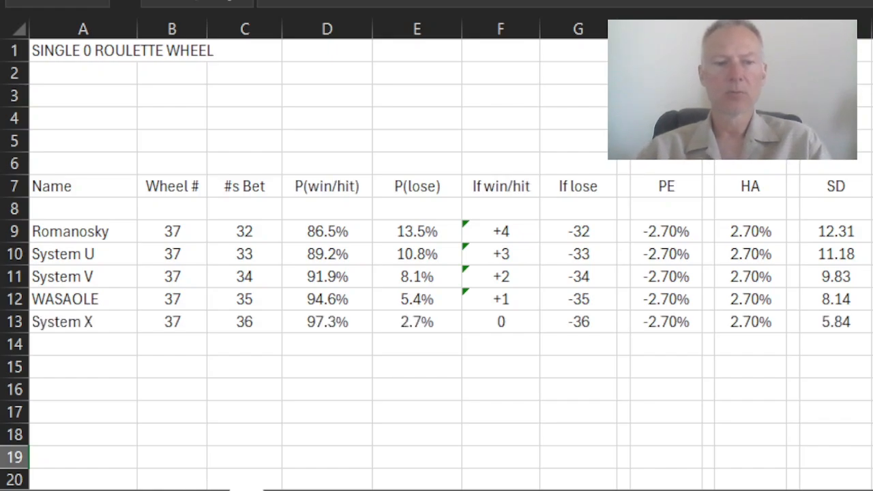
mouse_move(171, 365)
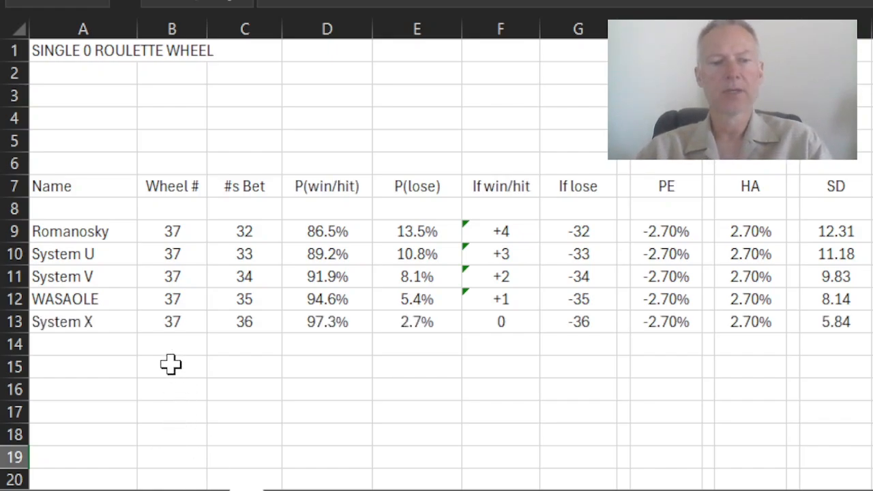
mouse_move(211, 344)
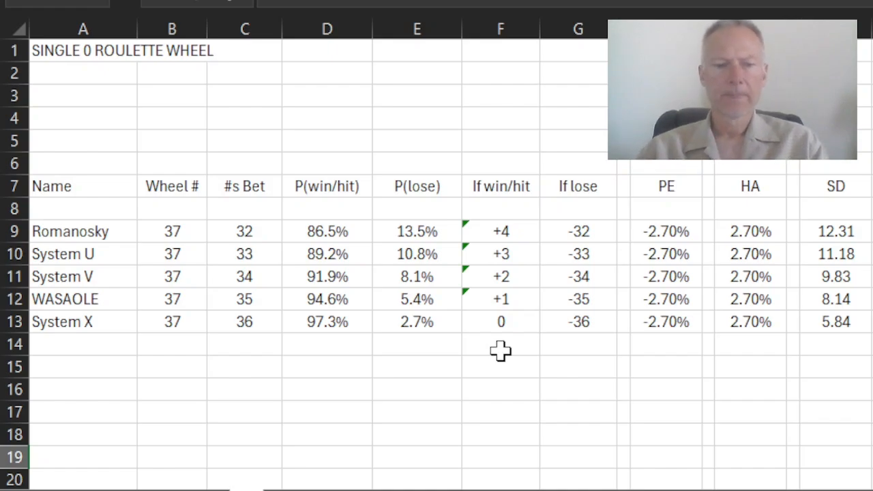
mouse_move(521, 324)
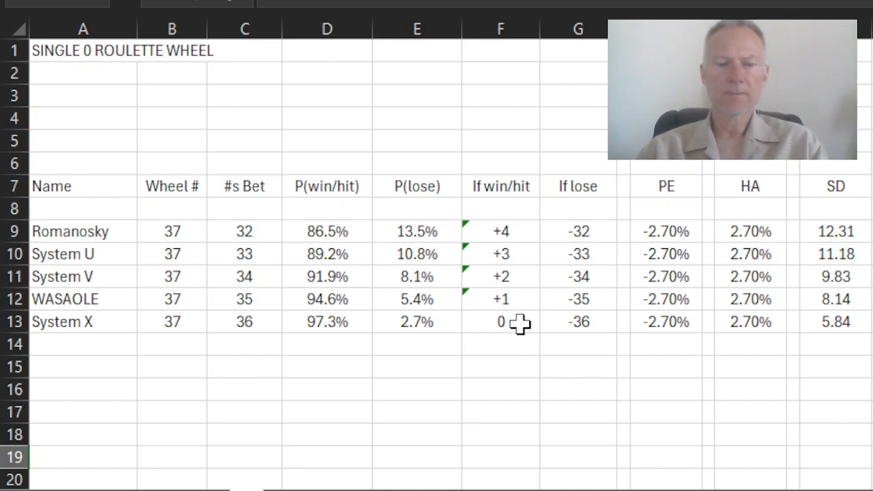
mouse_move(246, 322)
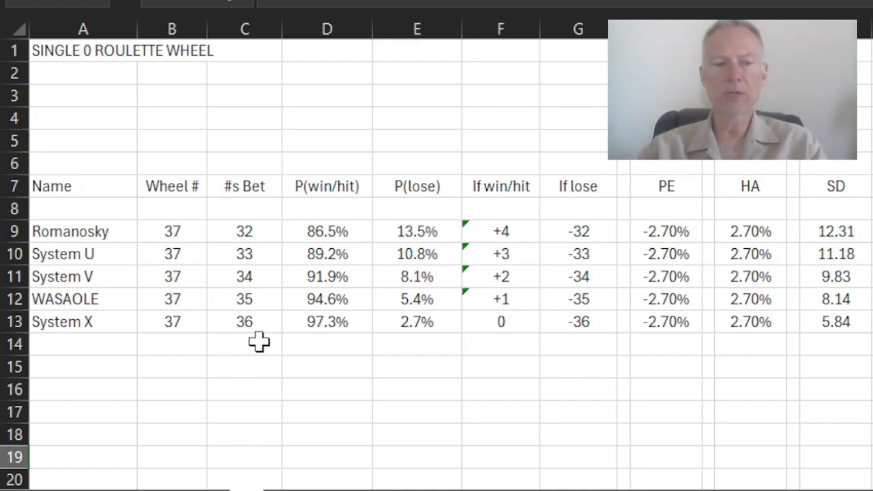
mouse_move(270, 335)
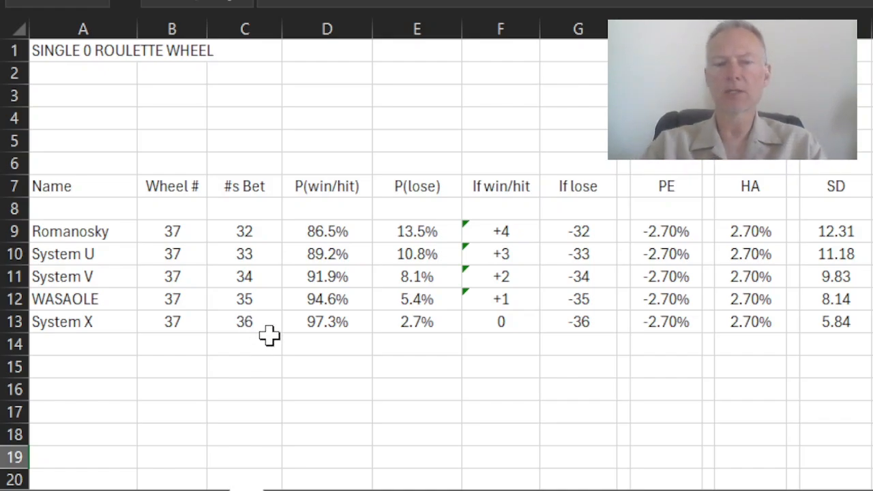
mouse_move(536, 321)
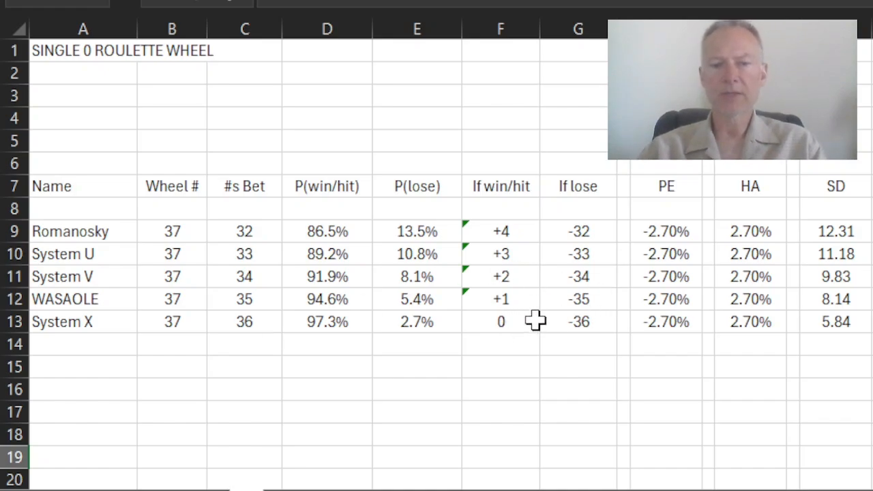
mouse_move(527, 328)
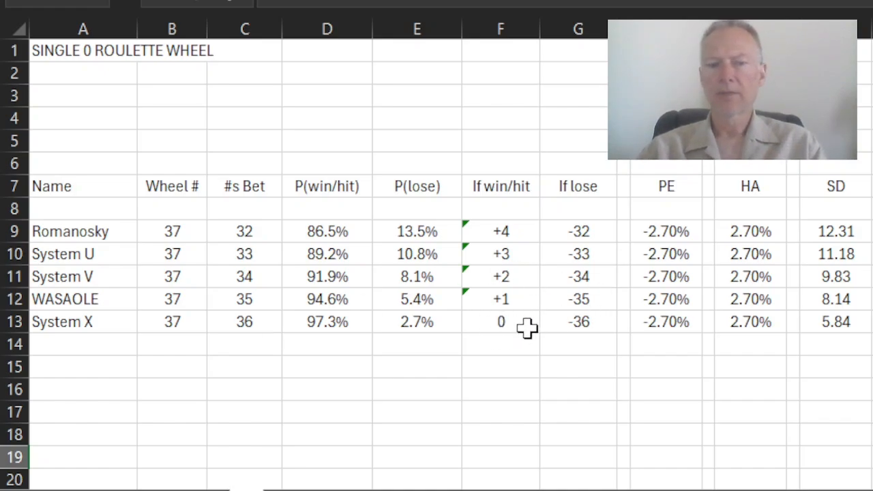
mouse_move(601, 320)
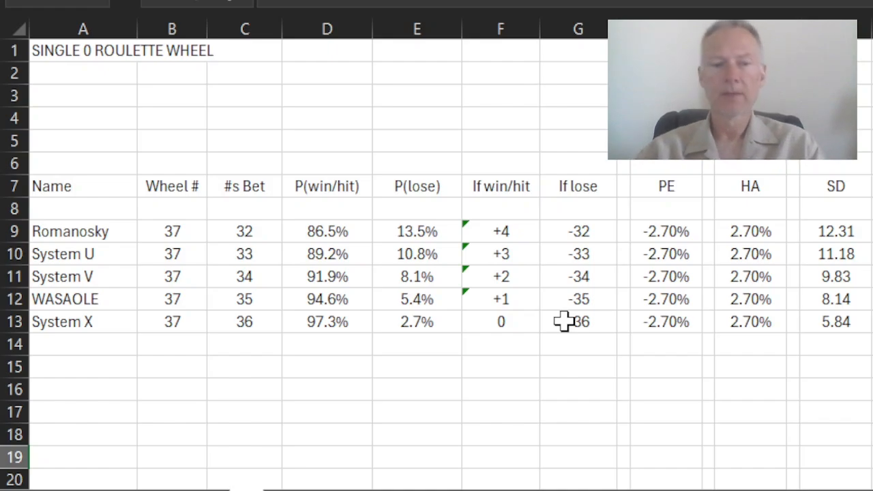
mouse_move(307, 323)
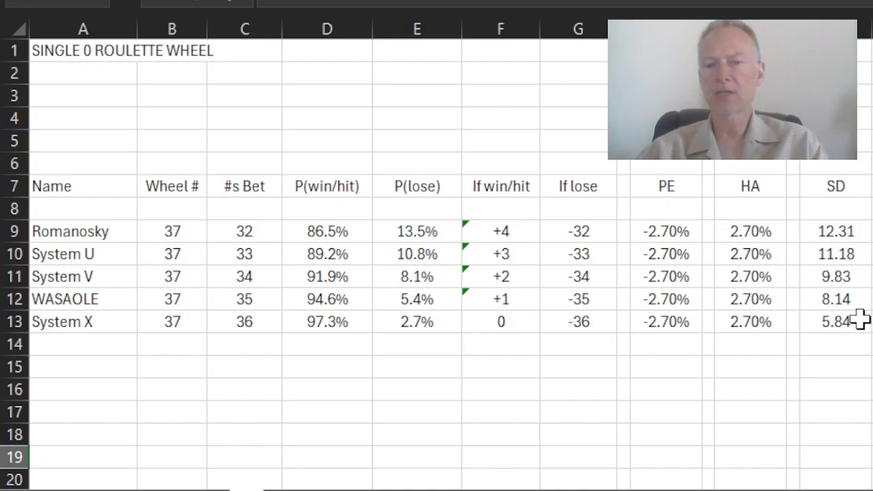
mouse_move(721, 378)
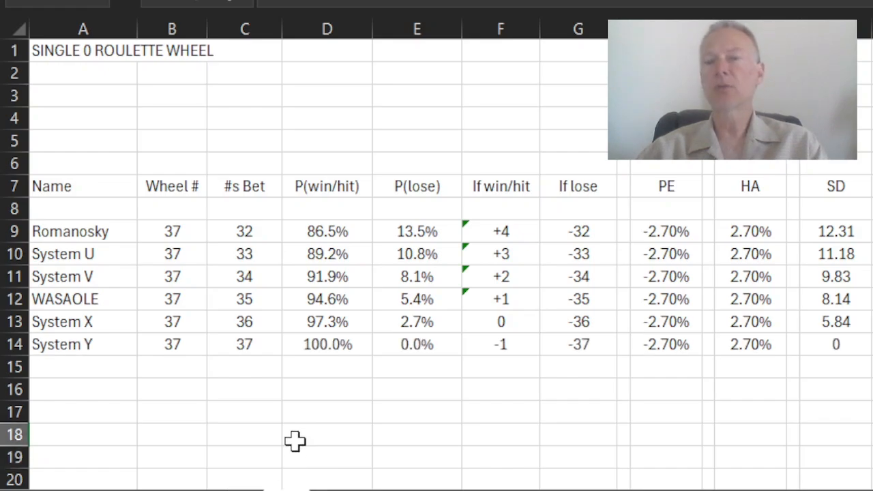
mouse_move(181, 406)
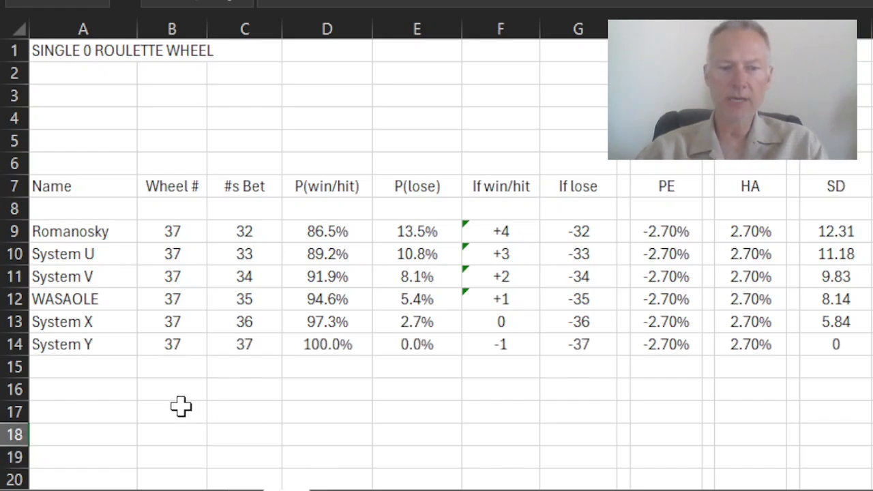
mouse_move(182, 385)
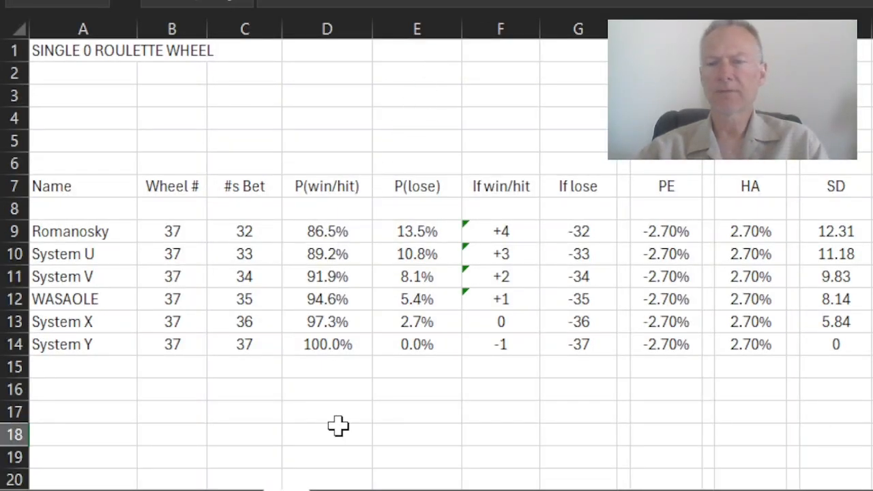
mouse_move(326, 352)
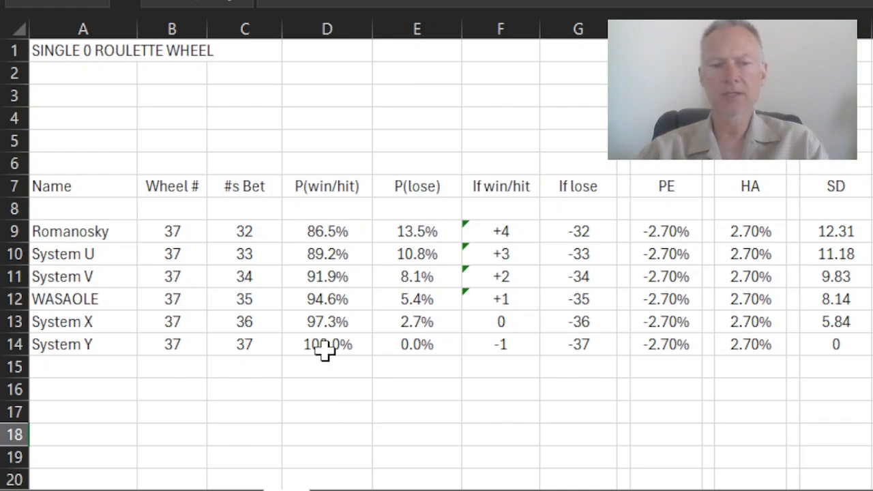
mouse_move(361, 346)
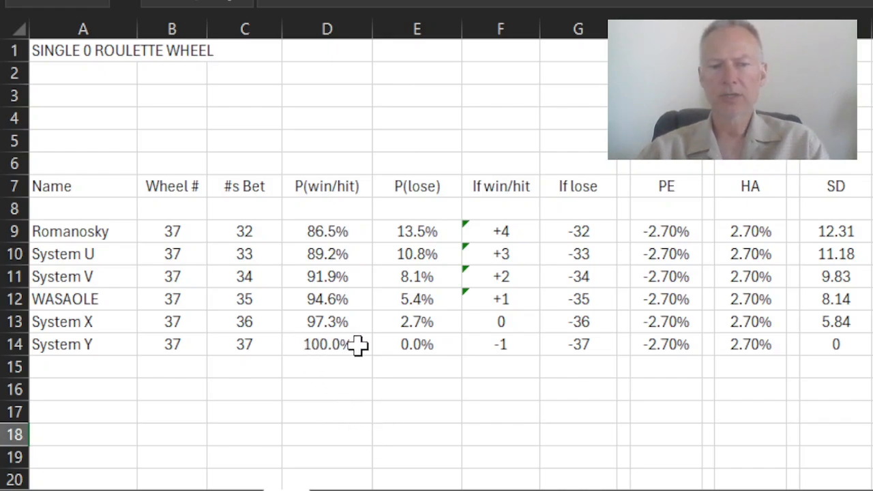
mouse_move(363, 346)
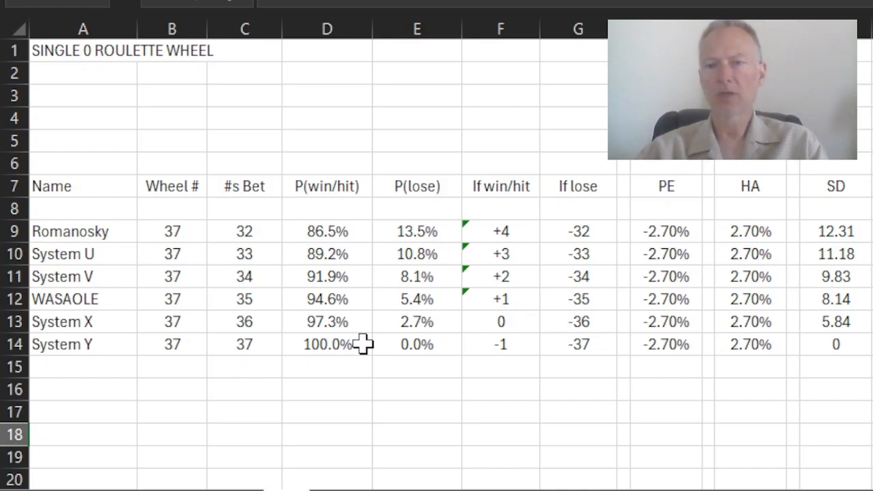
mouse_move(437, 347)
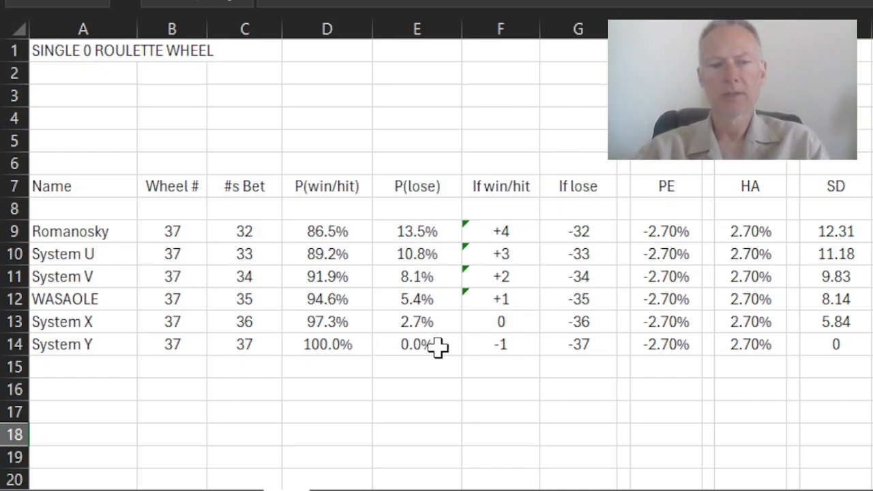
mouse_move(394, 345)
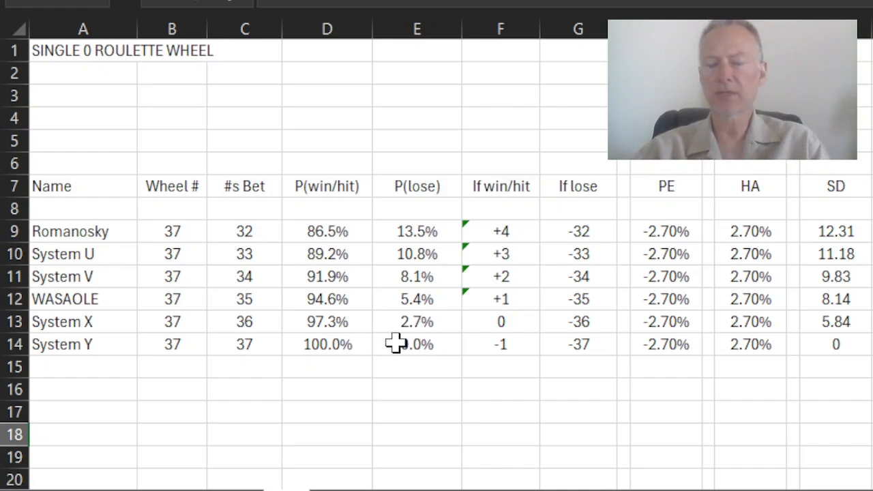
mouse_move(476, 344)
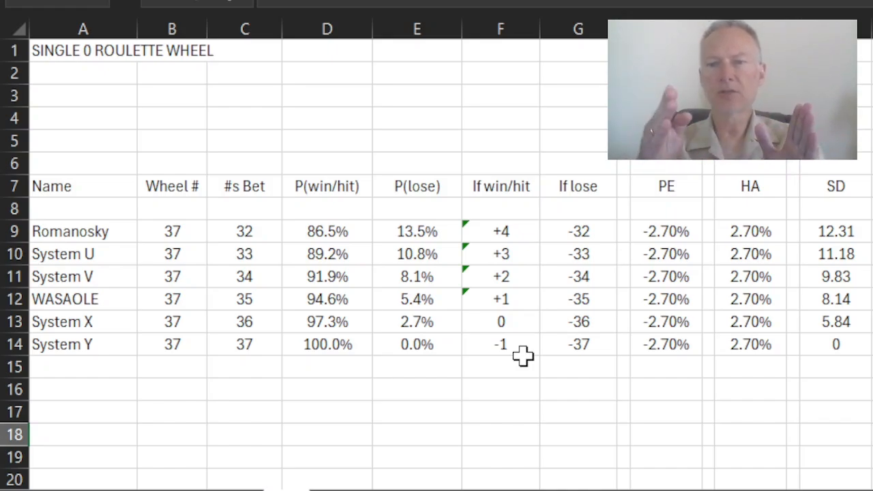
mouse_move(523, 339)
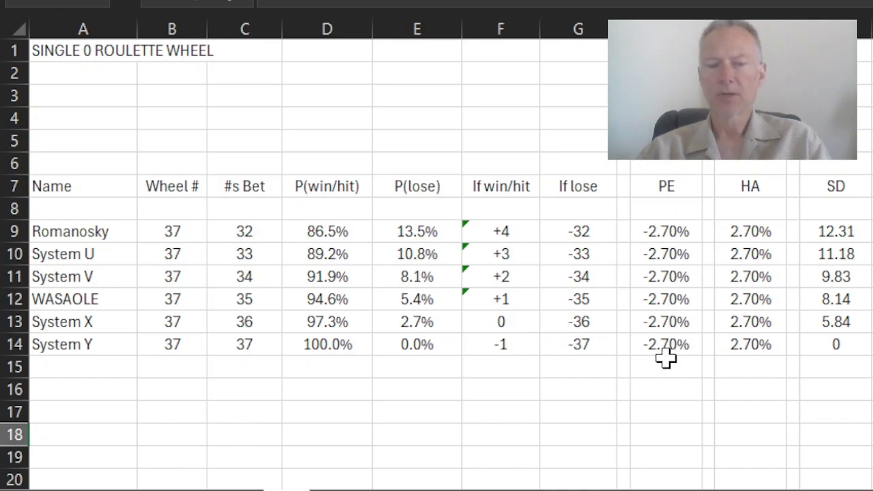
mouse_move(689, 353)
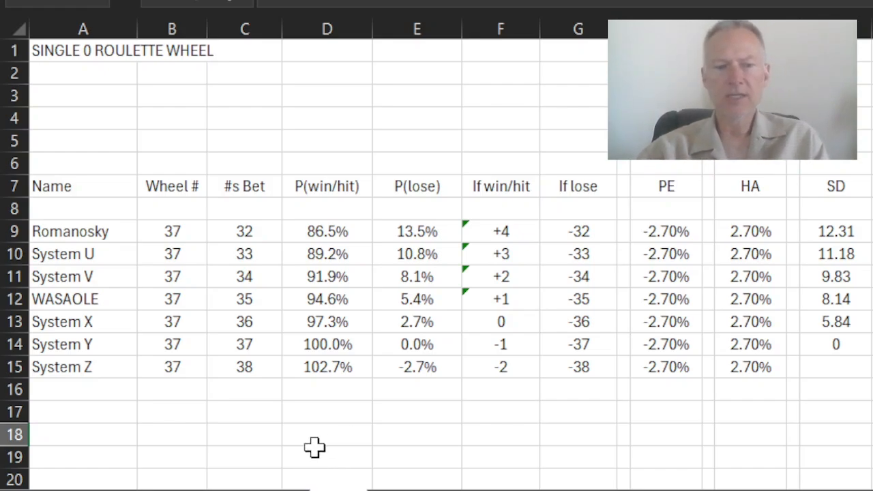
mouse_move(444, 369)
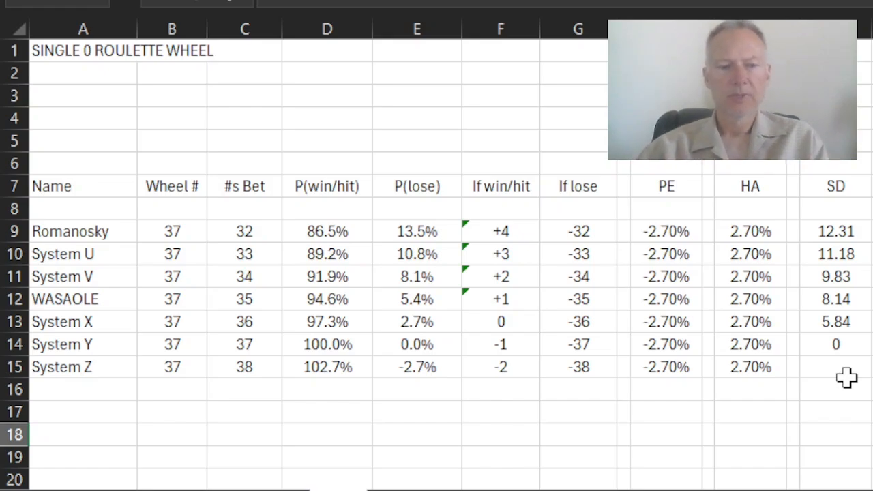
mouse_move(354, 341)
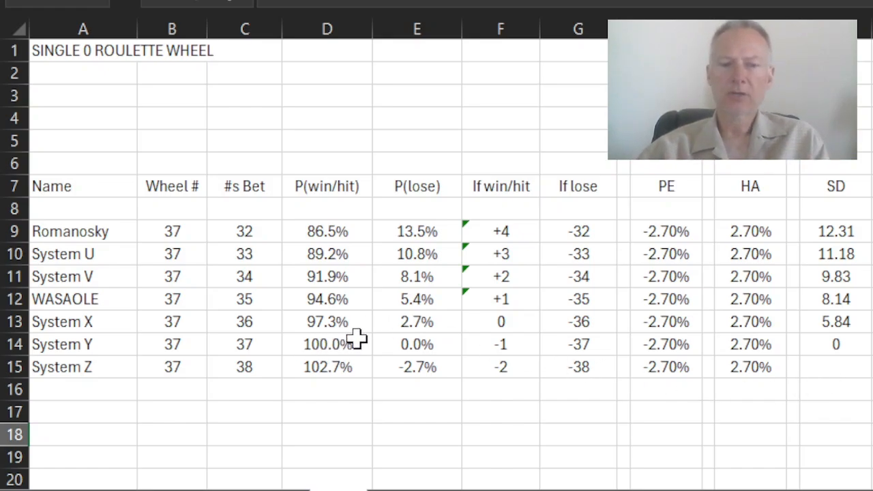
mouse_move(460, 345)
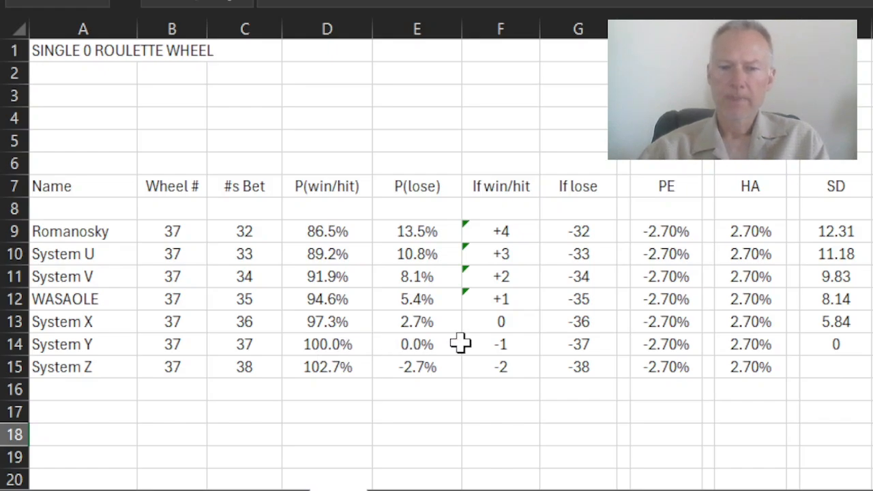
mouse_move(536, 348)
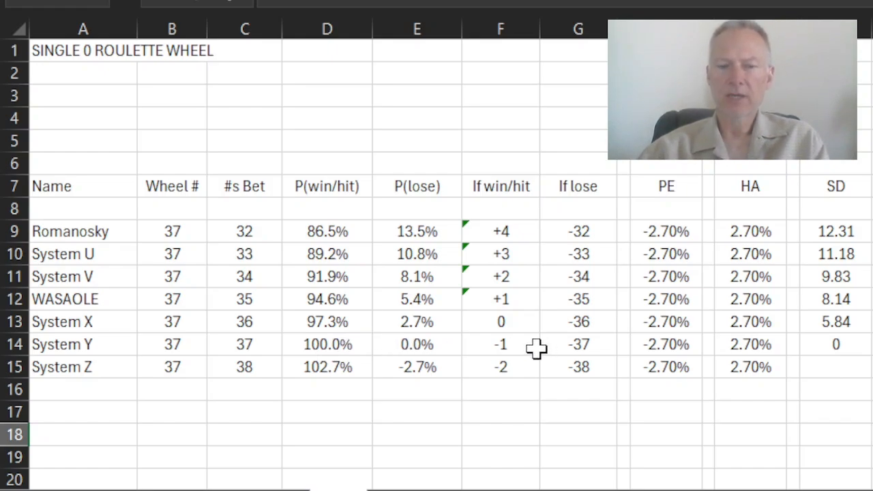
mouse_move(856, 348)
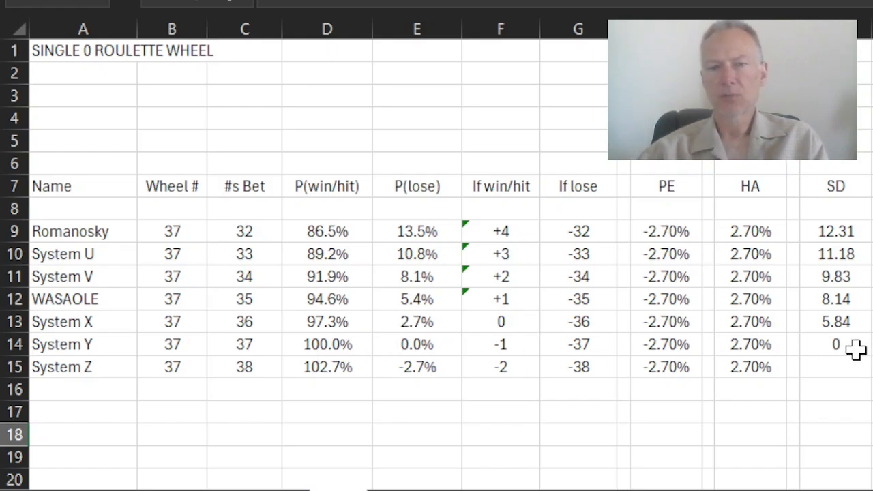